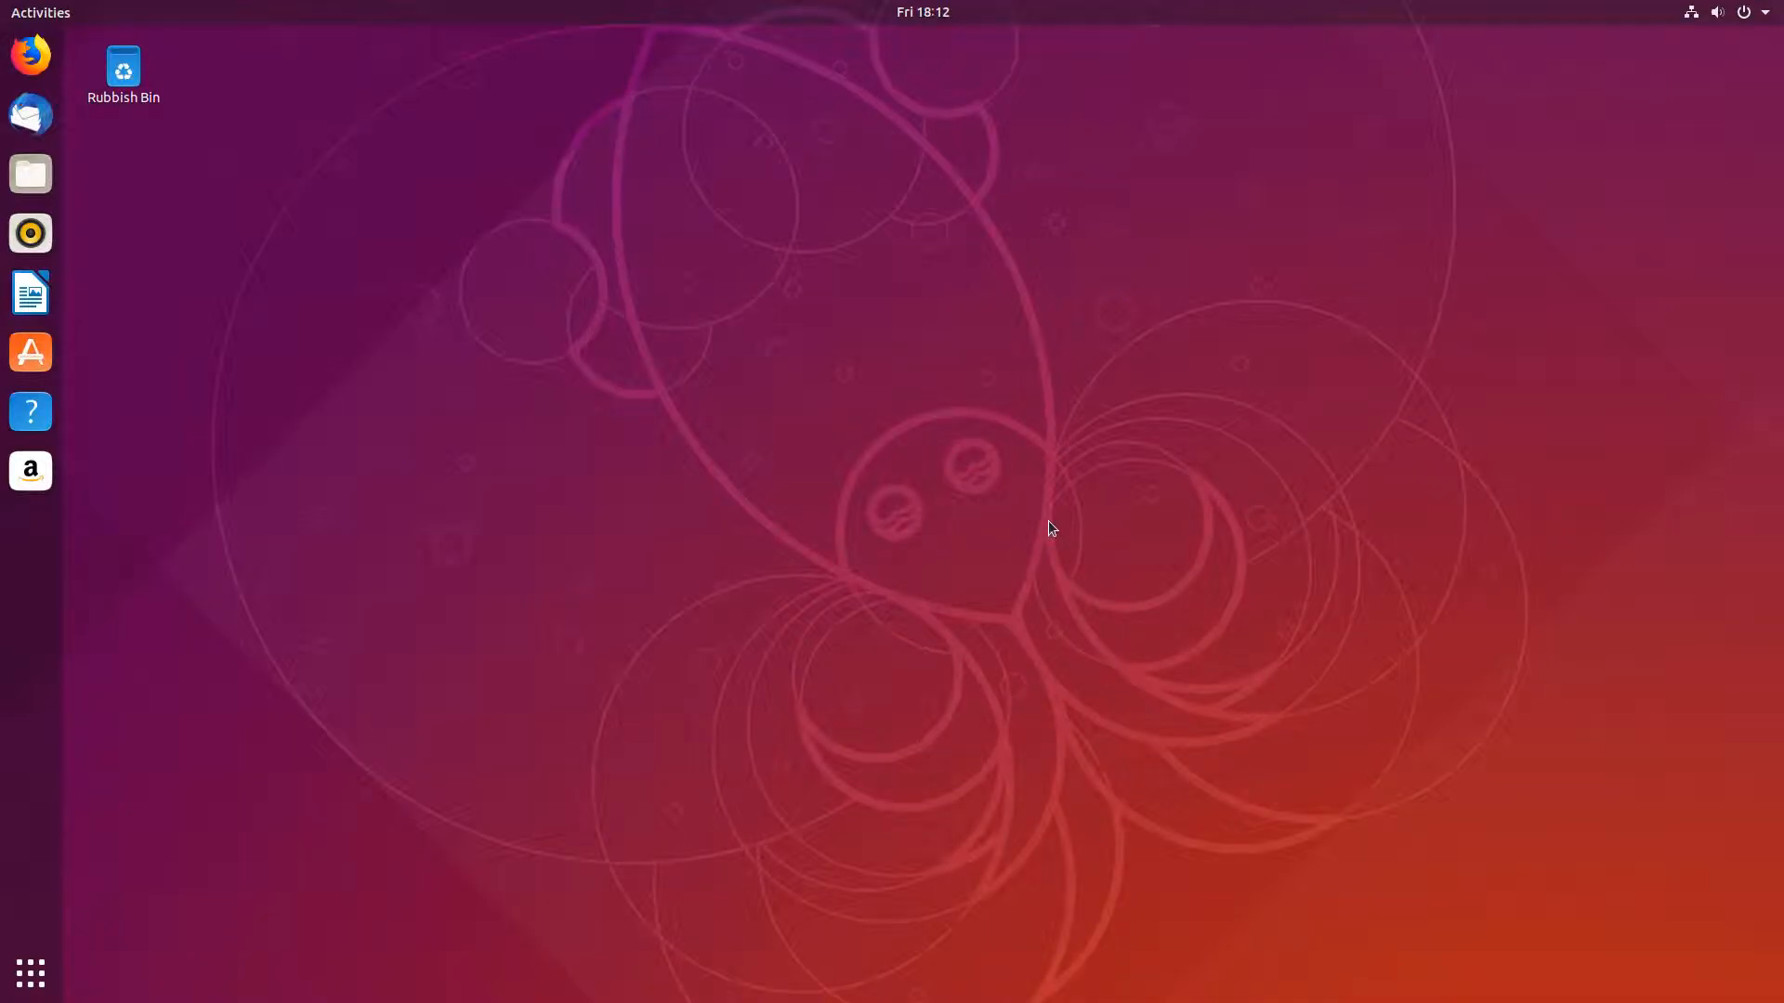
{"action": "mouse_move", "coordinate": [1533, 134]}
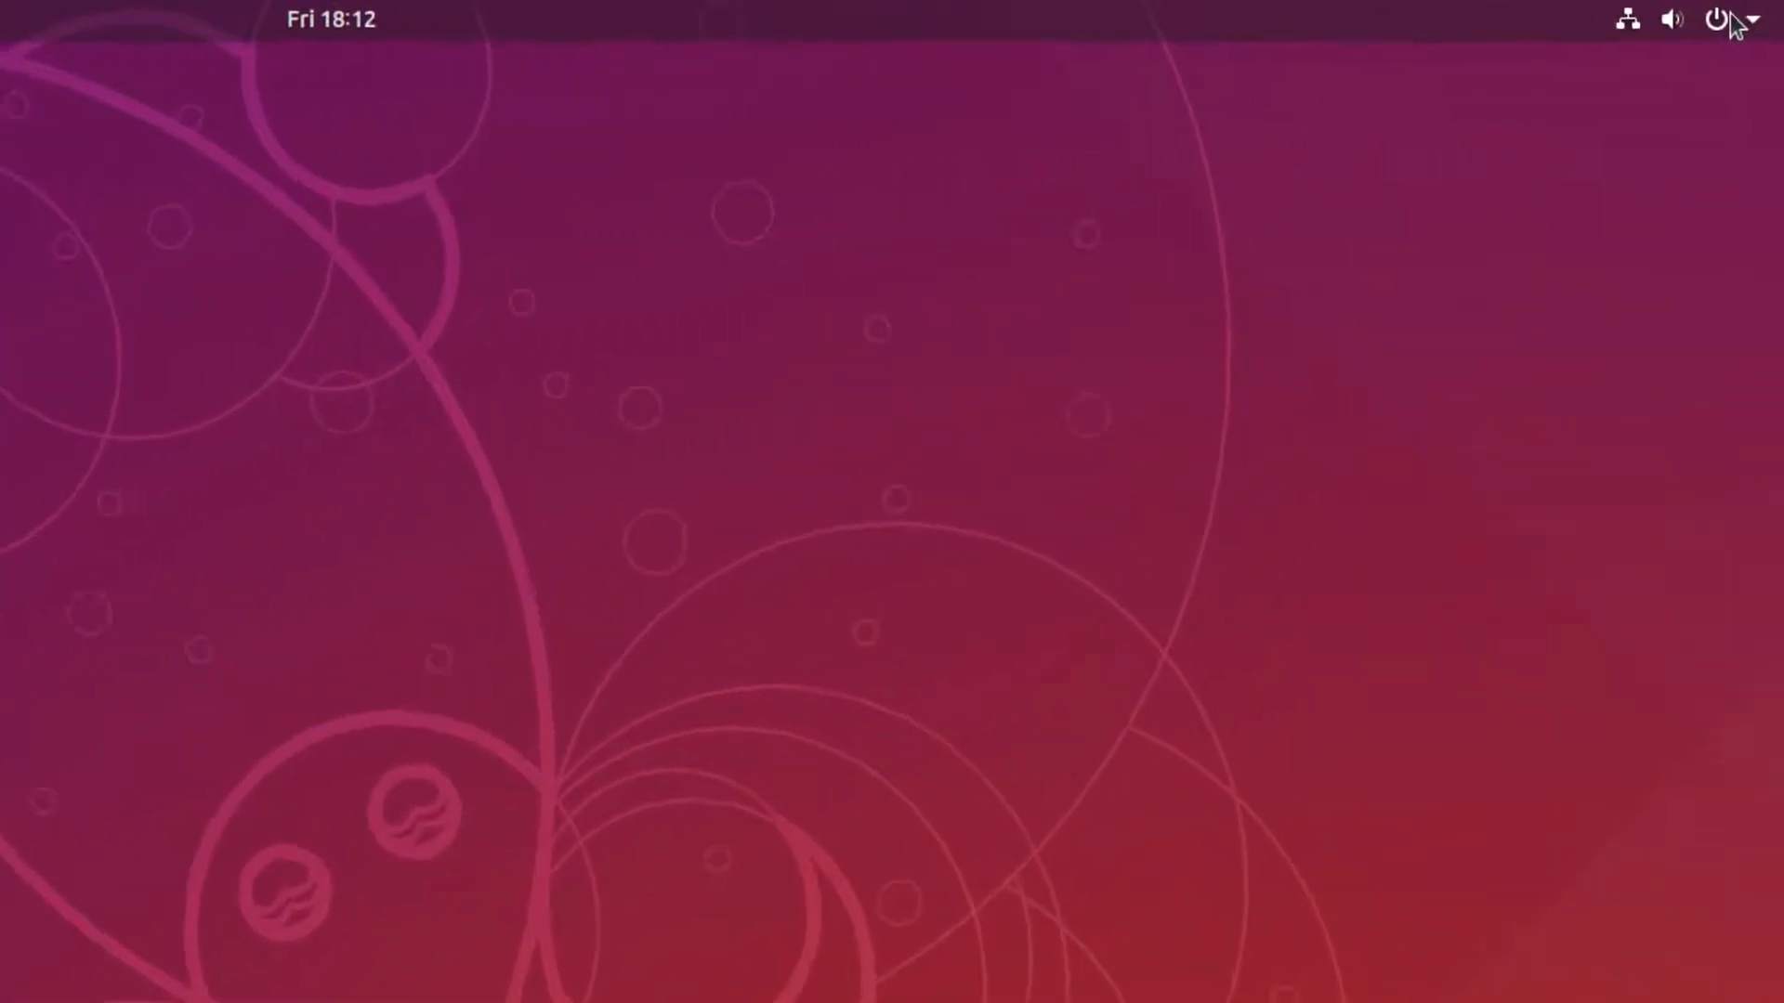
- Expand the ComputerSluggish account options from the top-bar system menu
{"action": "left_click", "coordinate": [1711, 19]}
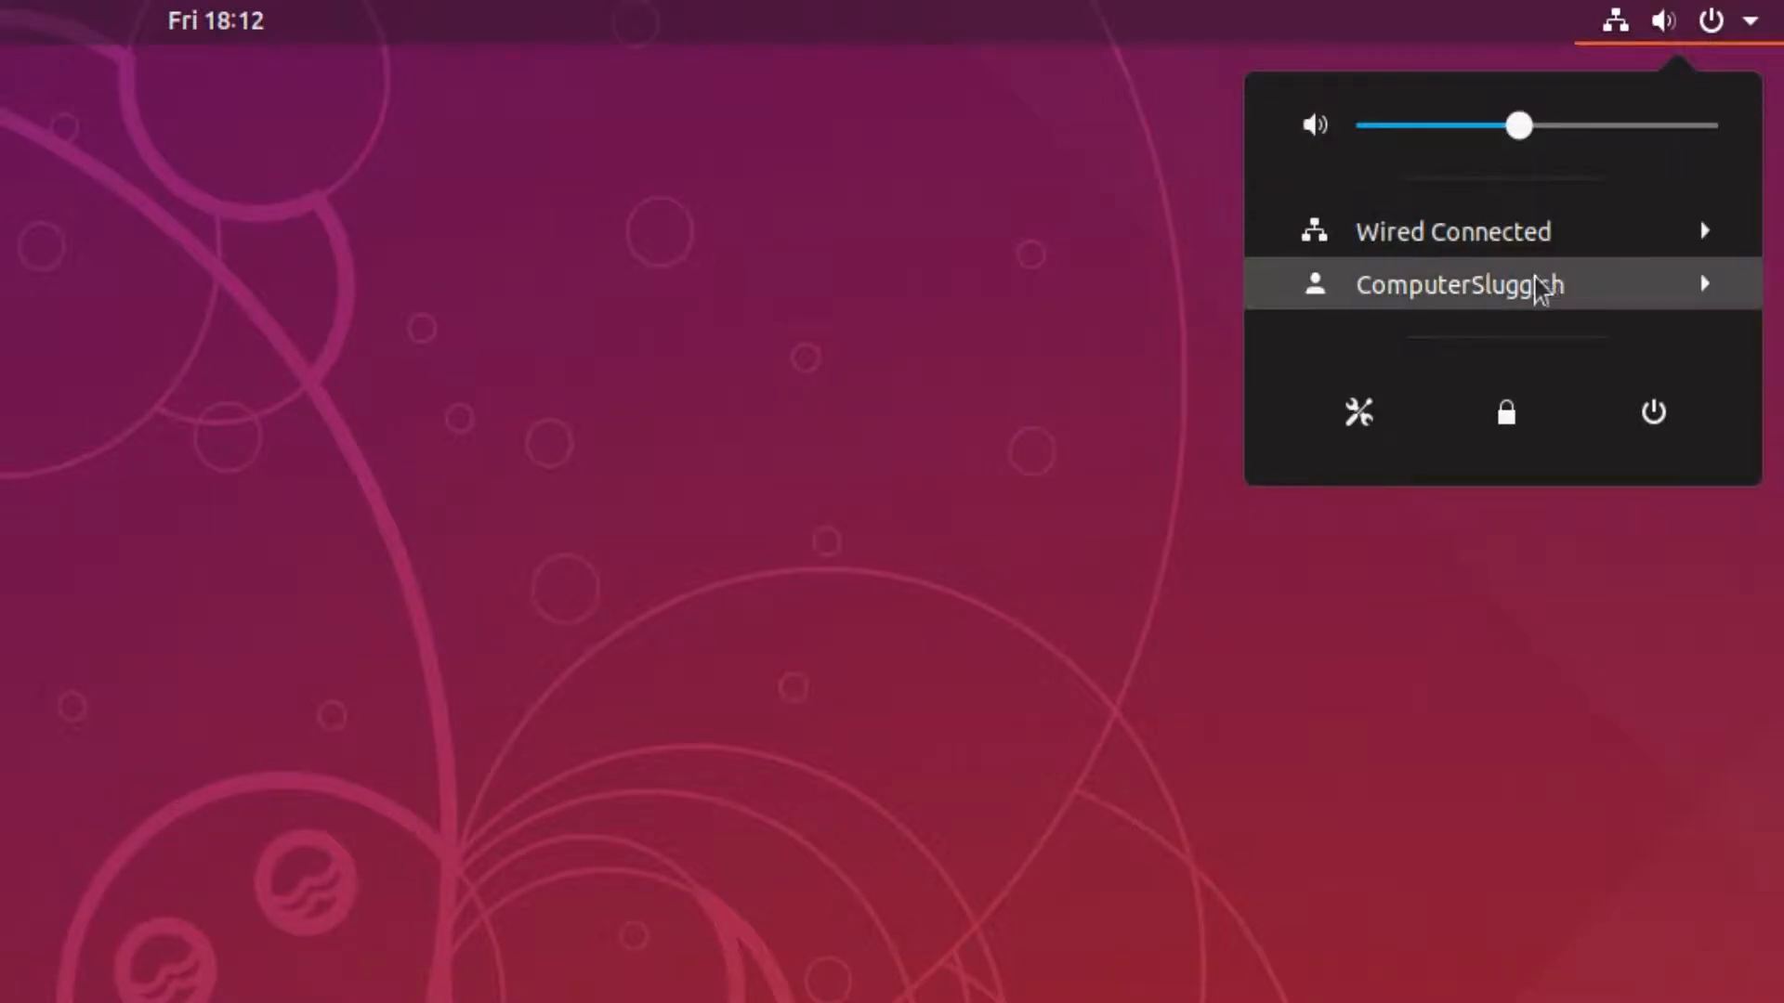
{"action": "left_click", "coordinate": [1466, 283]}
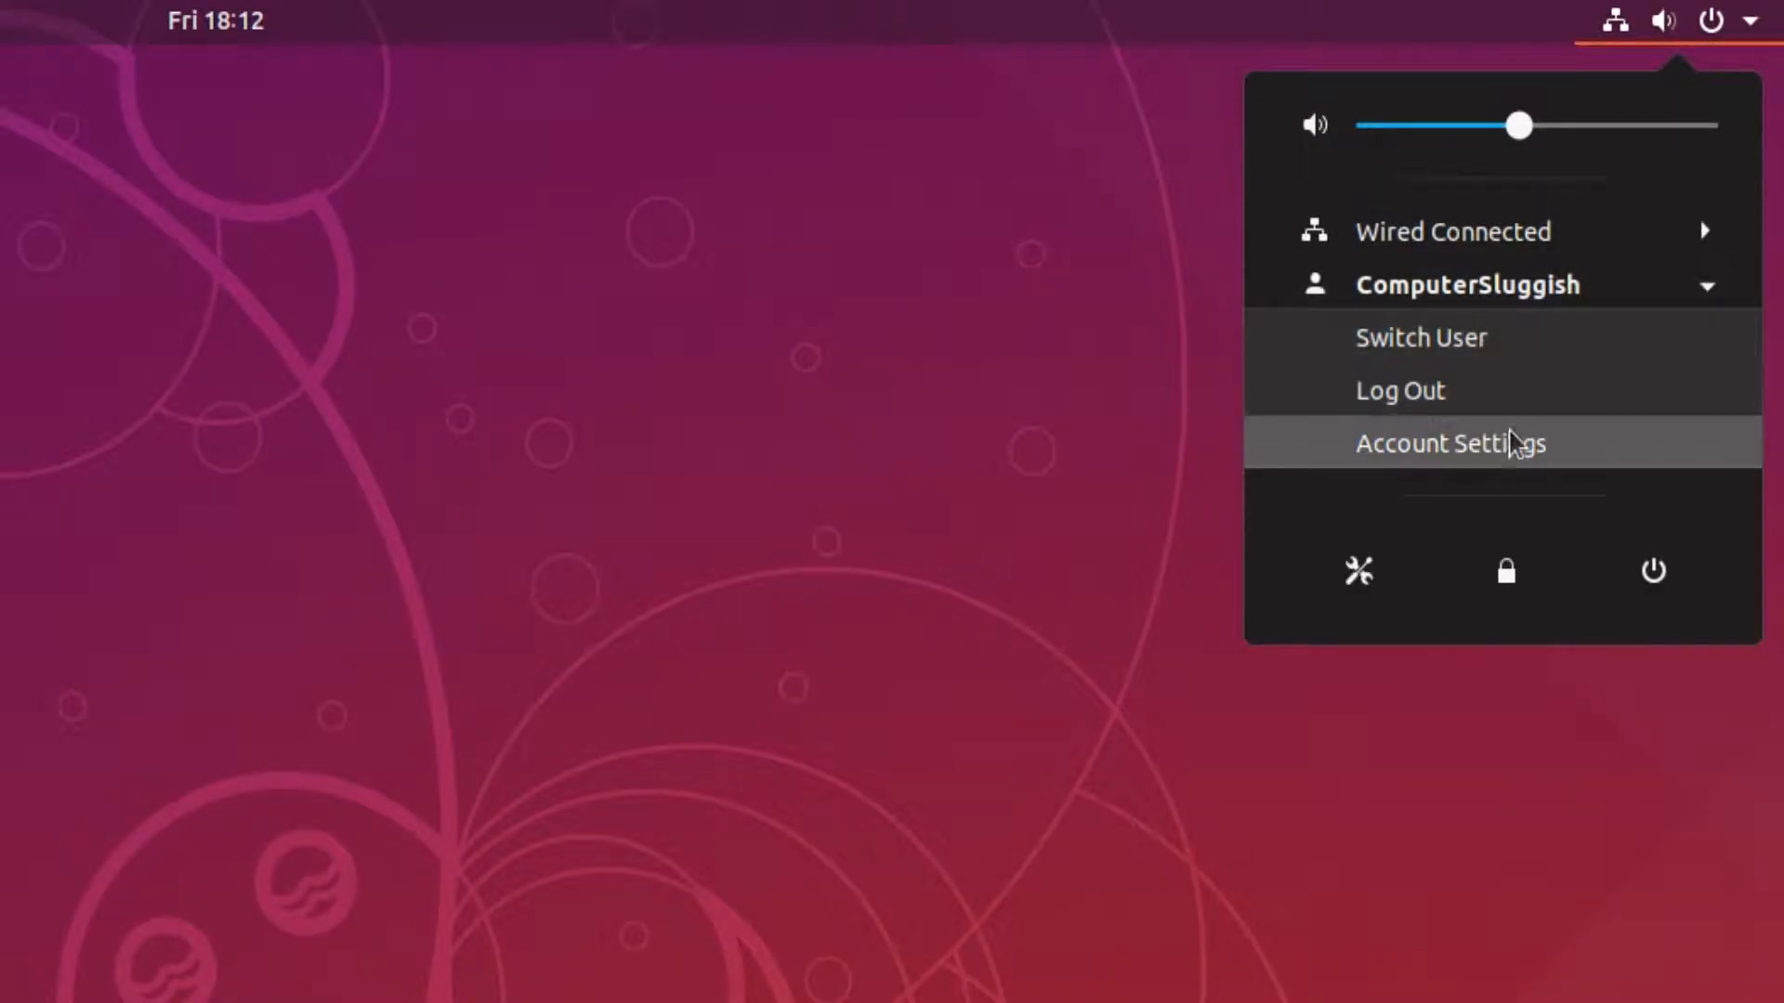
- Enter Account Settings and unlock the Users panel by authenticating
{"action": "left_click", "coordinate": [1451, 442]}
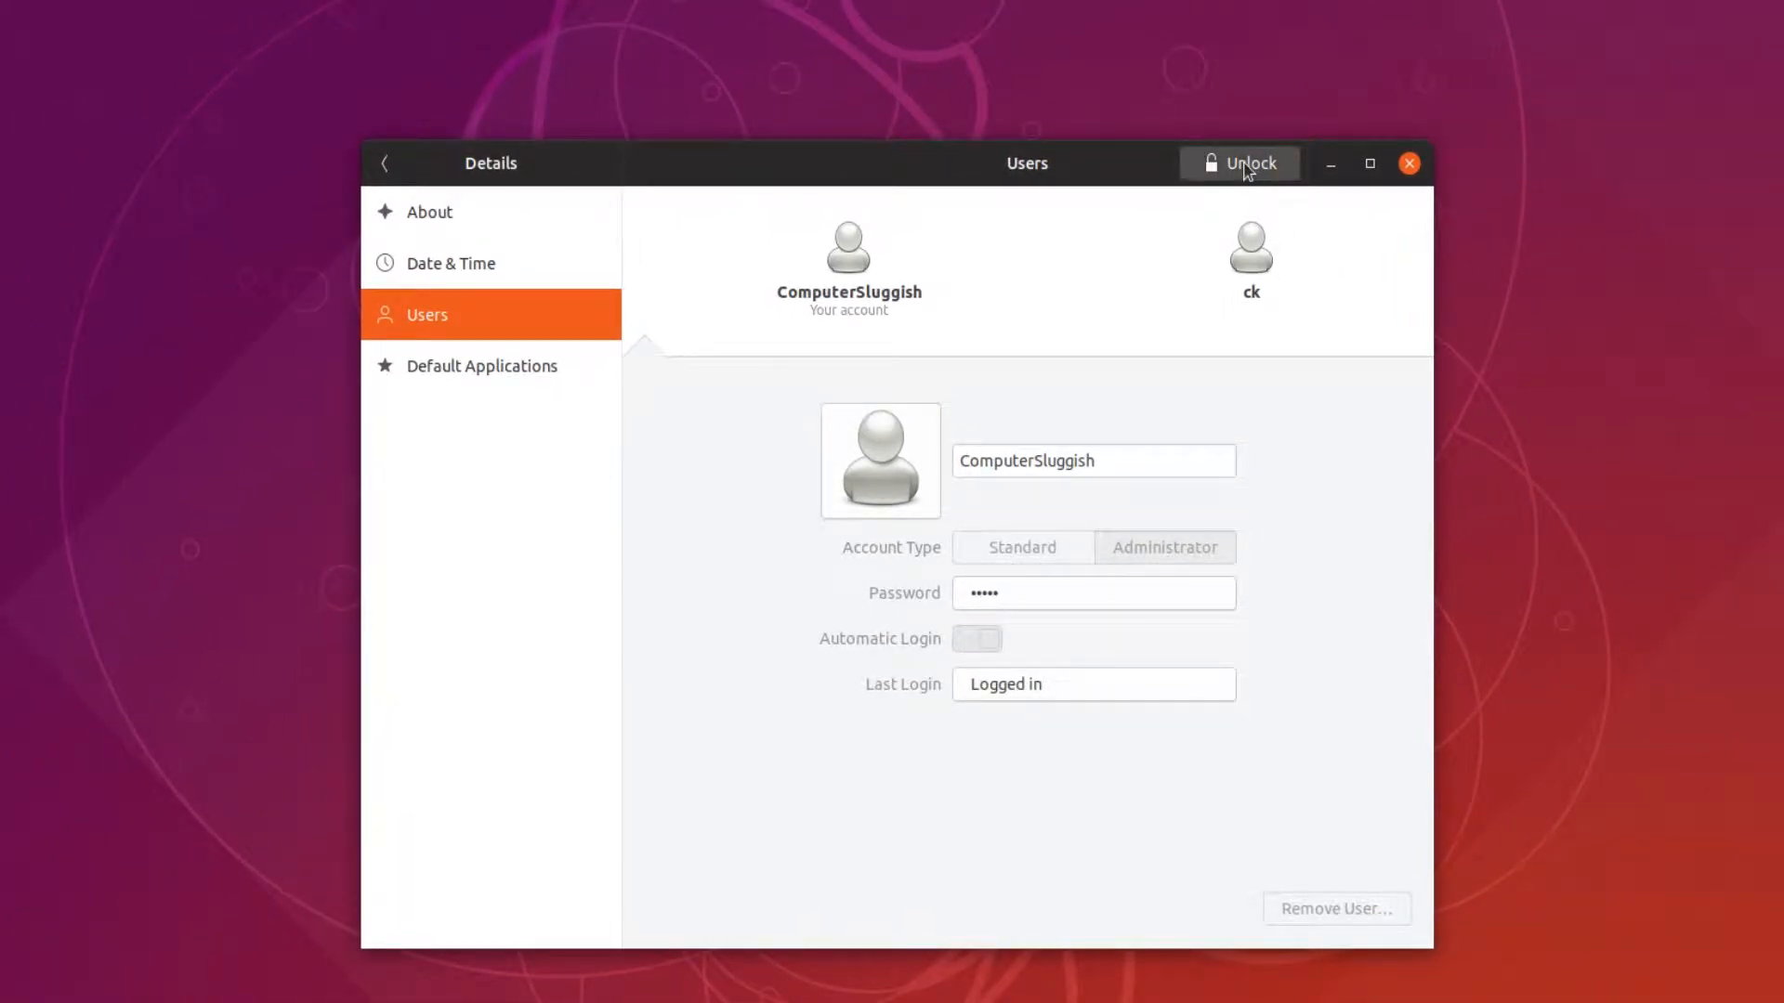
{"action": "left_click", "coordinate": [1238, 164]}
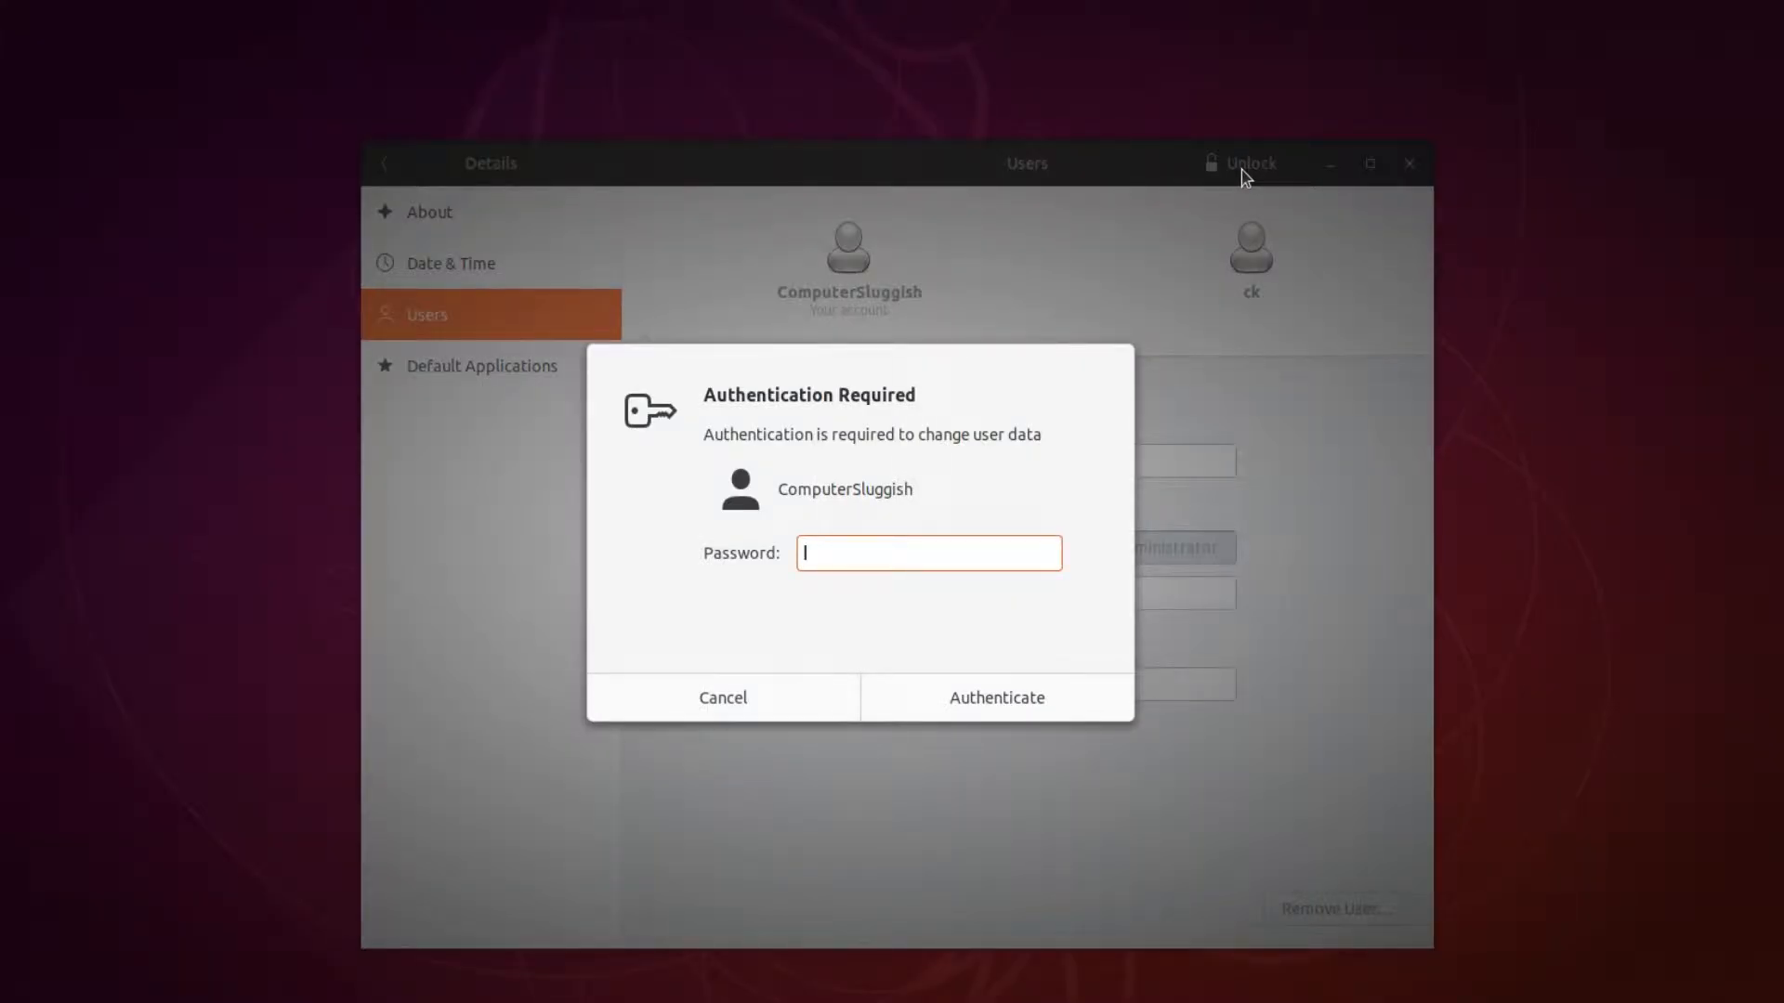
{"action": "left_click", "coordinate": [994, 697]}
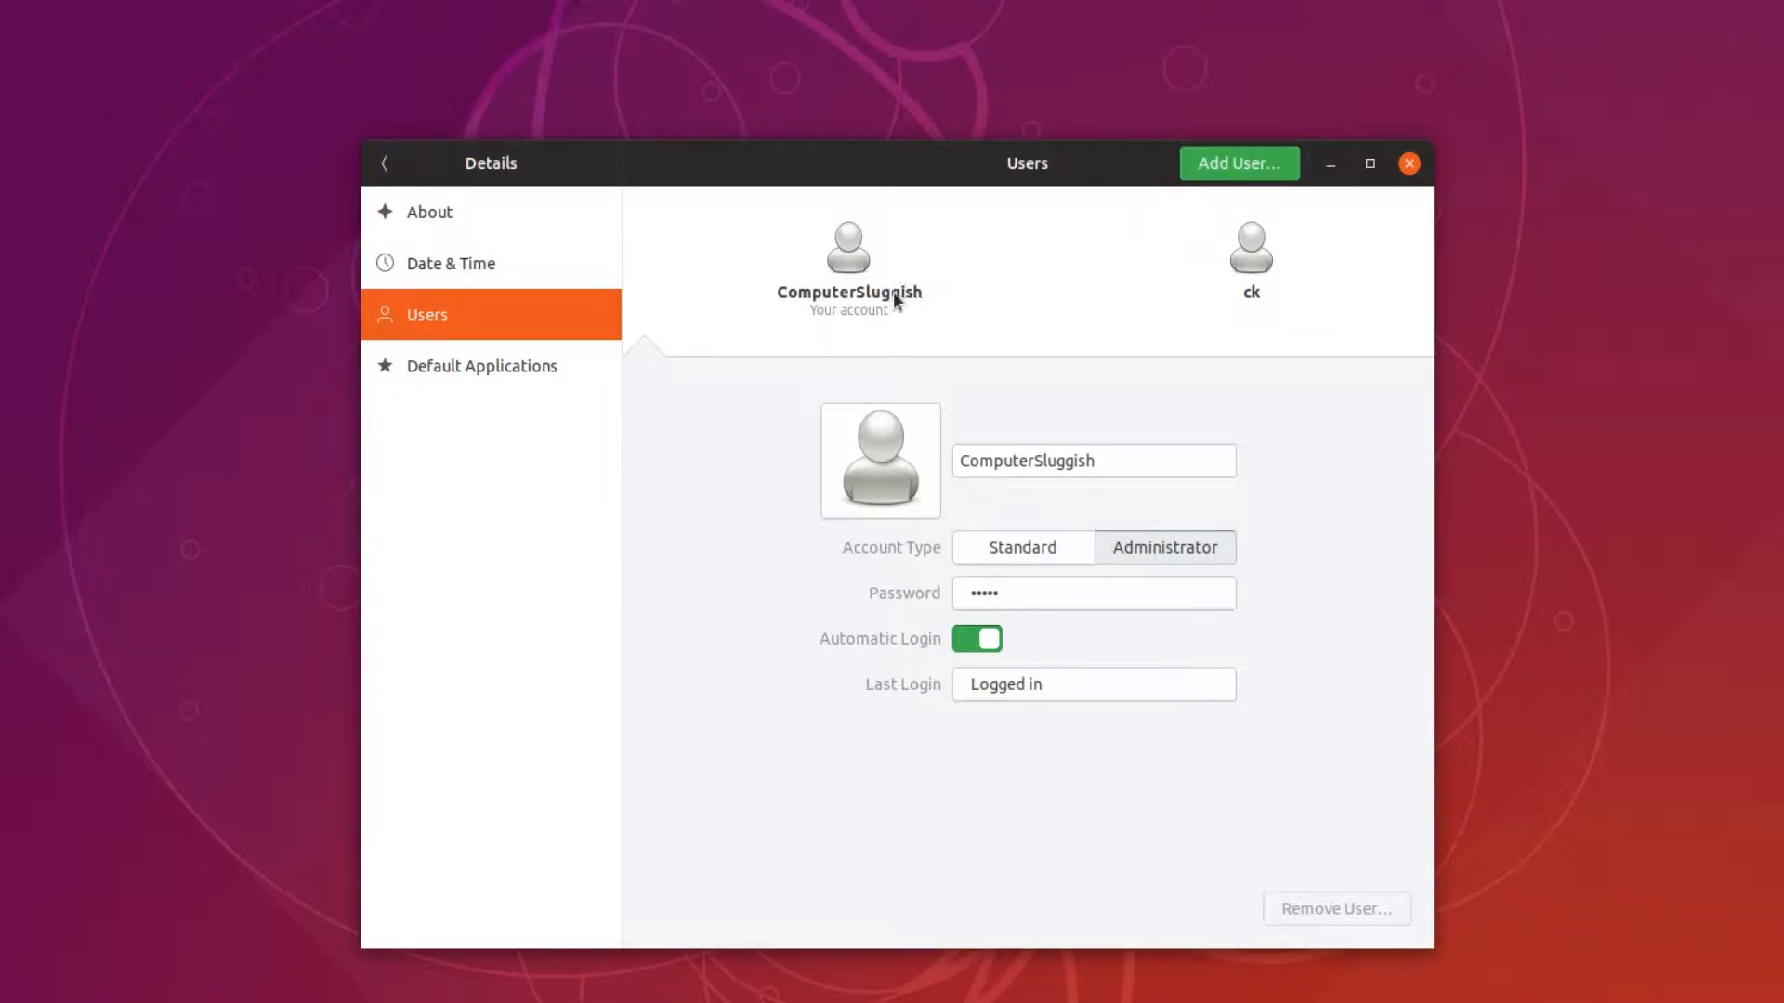
{"action": "mouse_move", "coordinate": [1290, 309]}
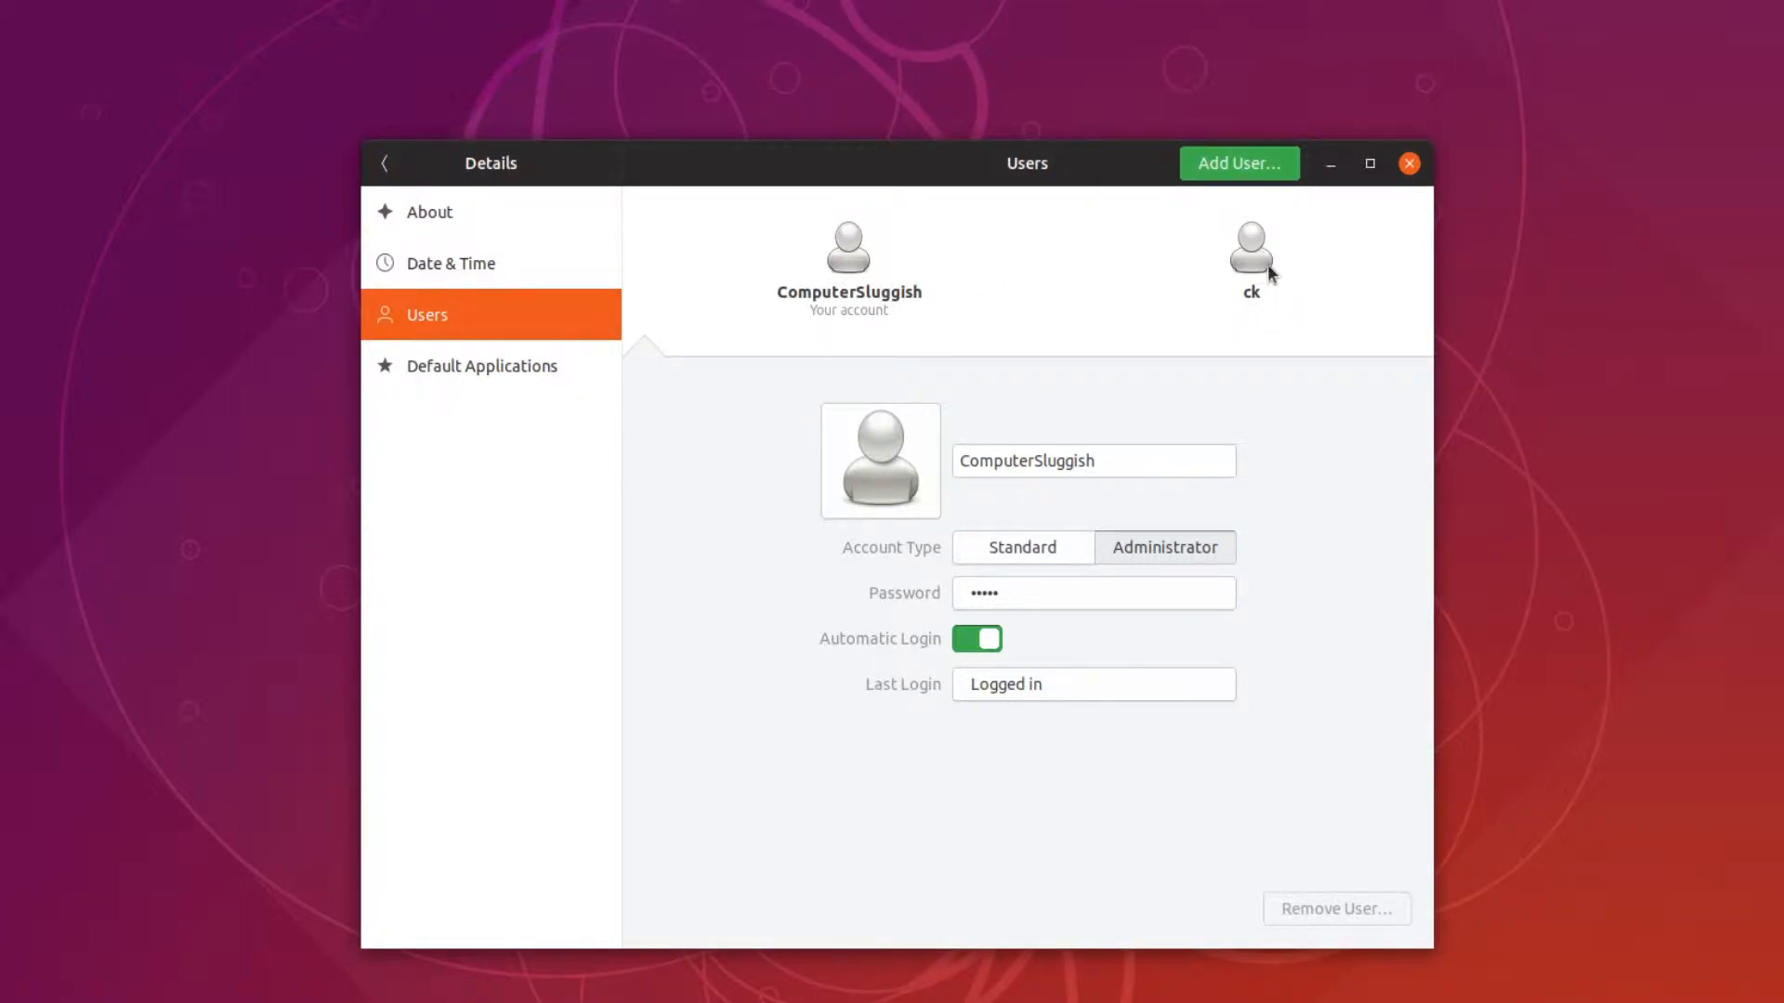
- Show the ck Administrator account's details in the Users panel
{"action": "left_click", "coordinate": [1250, 247]}
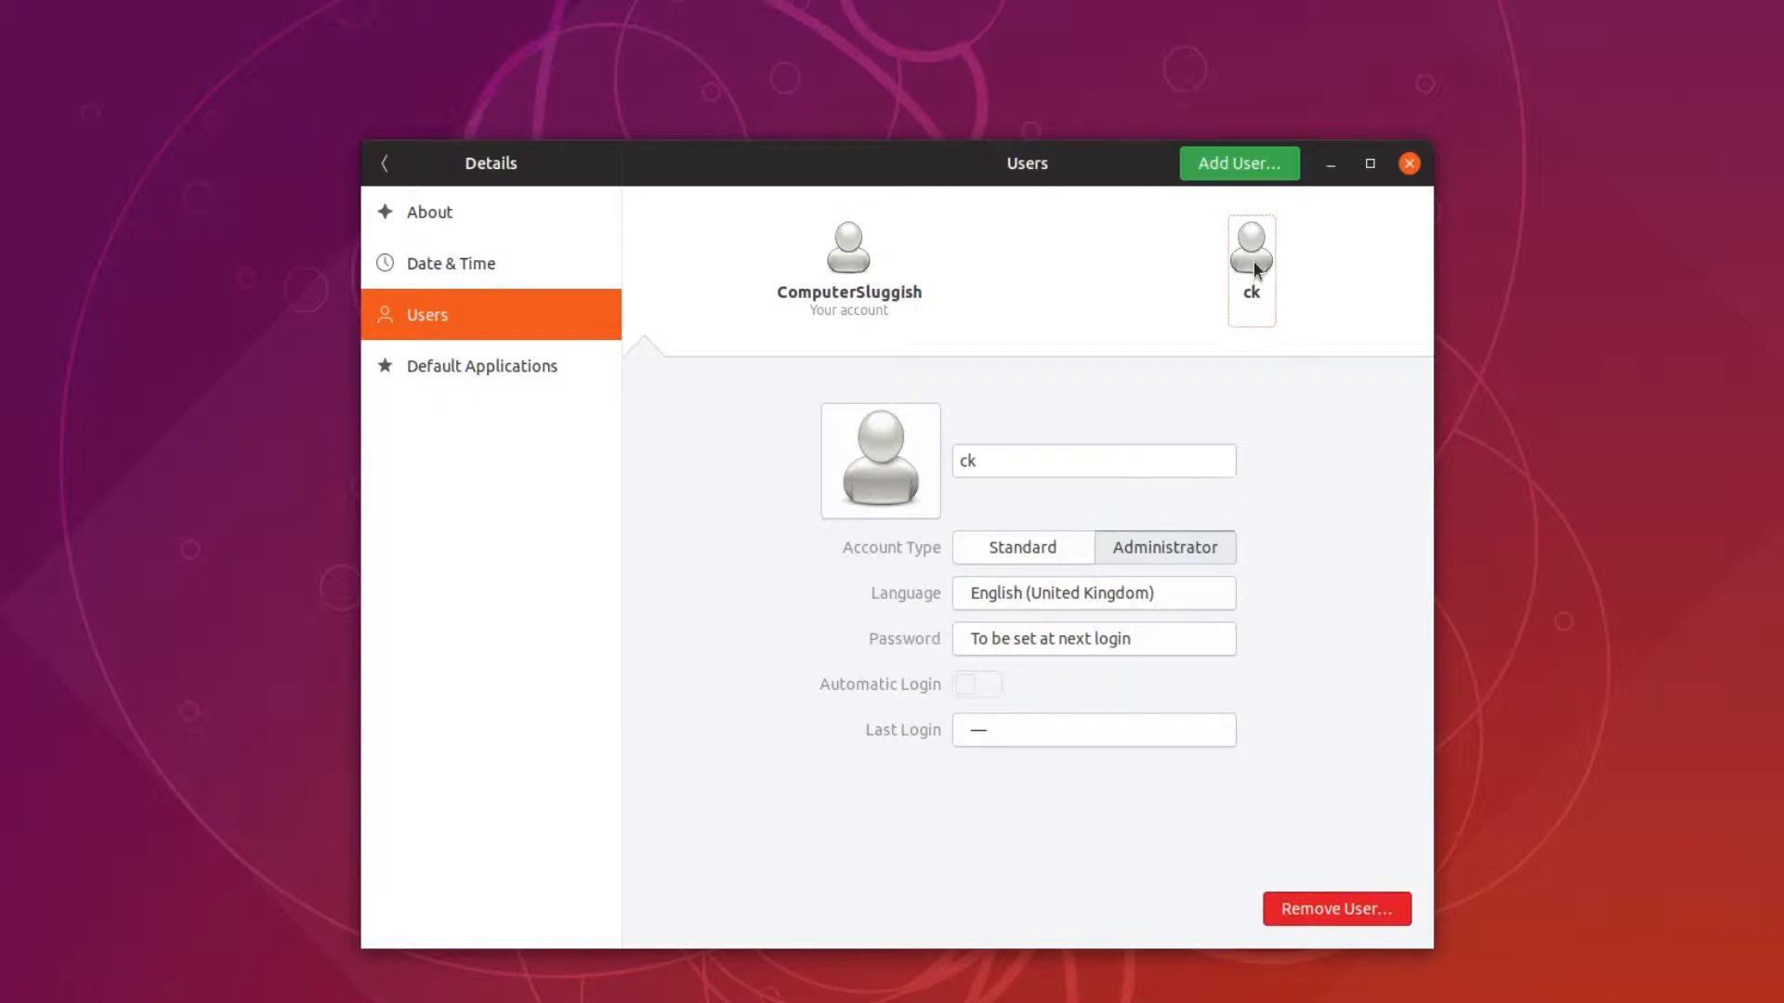
{"action": "mouse_move", "coordinate": [1215, 849]}
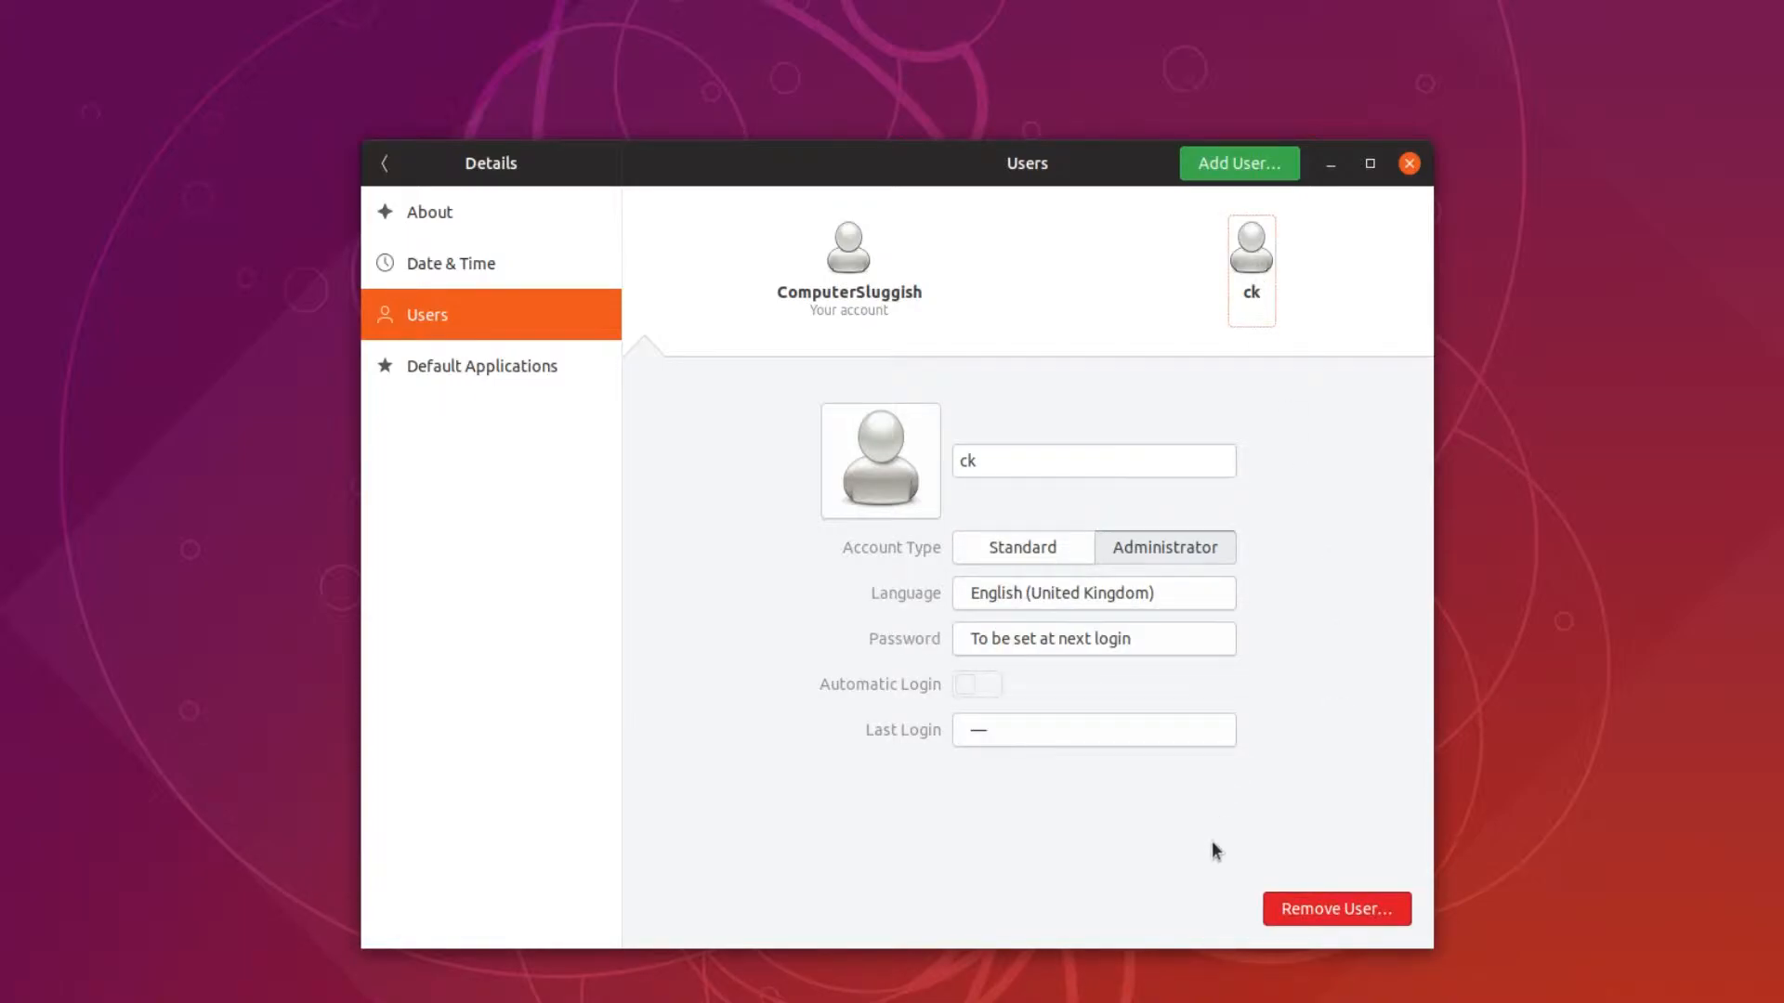
{"action": "mouse_move", "coordinate": [1336, 909]}
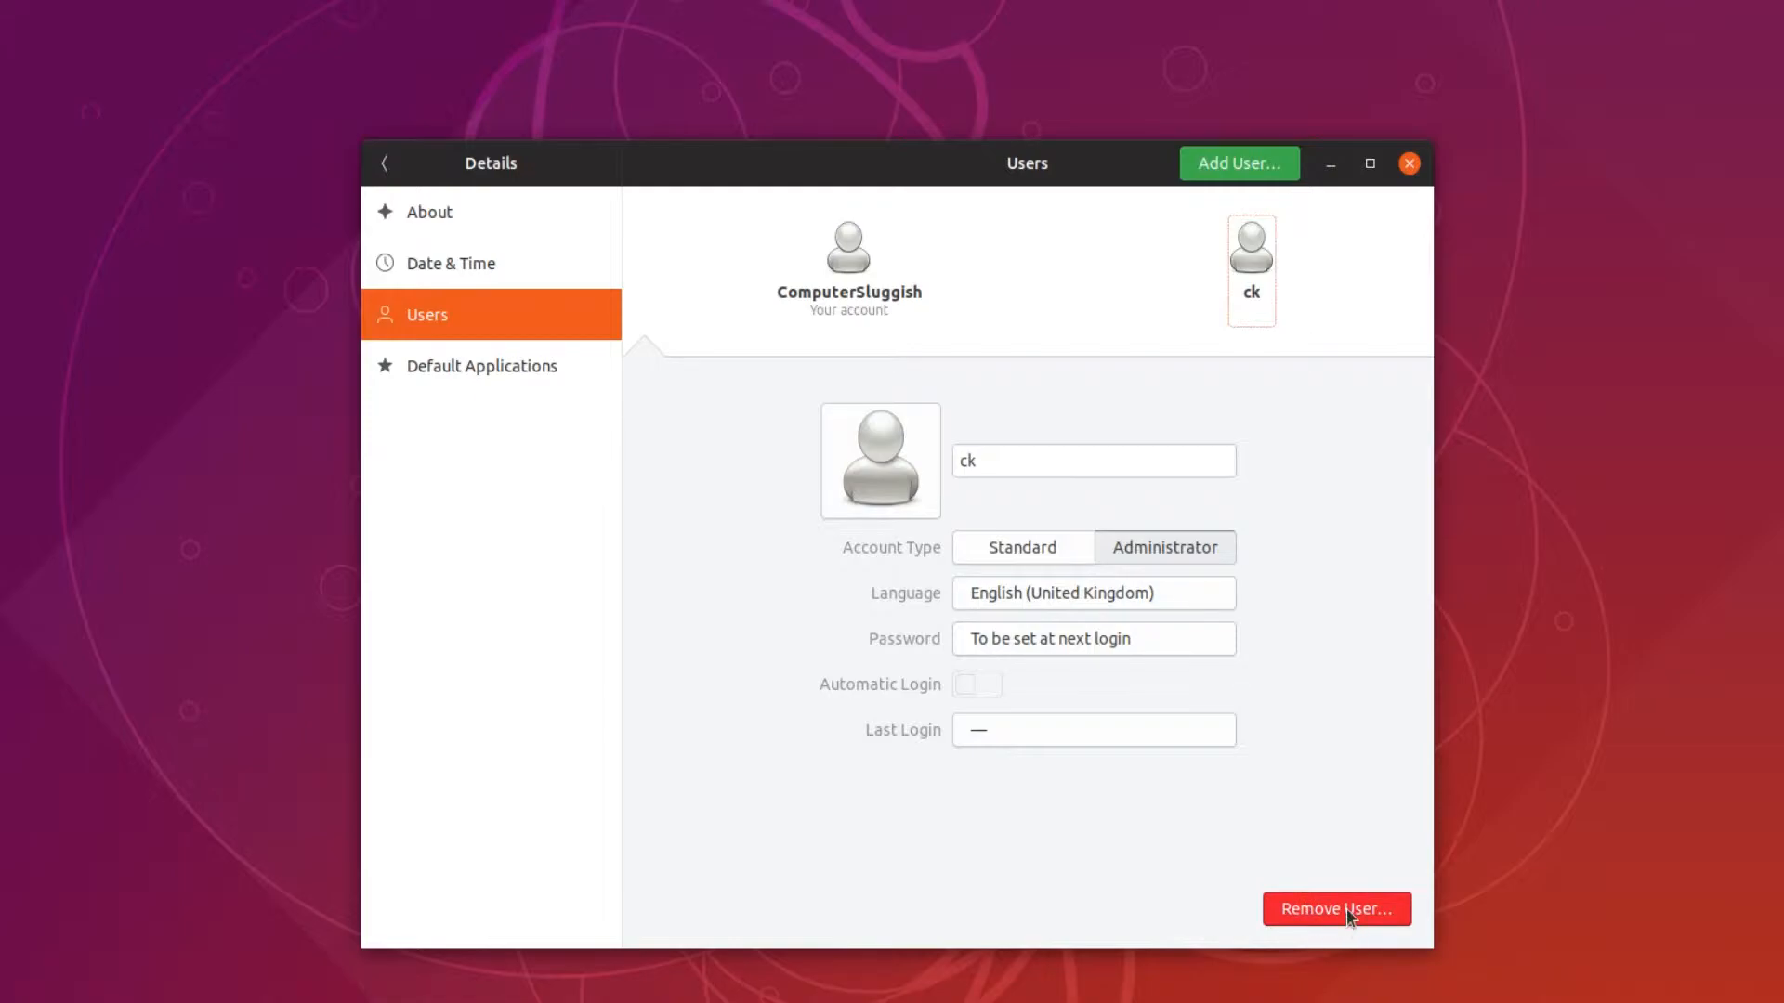
- Remove the ck user and delete its files, leaving only ComputerSluggish listed
{"action": "left_click", "coordinate": [1336, 908]}
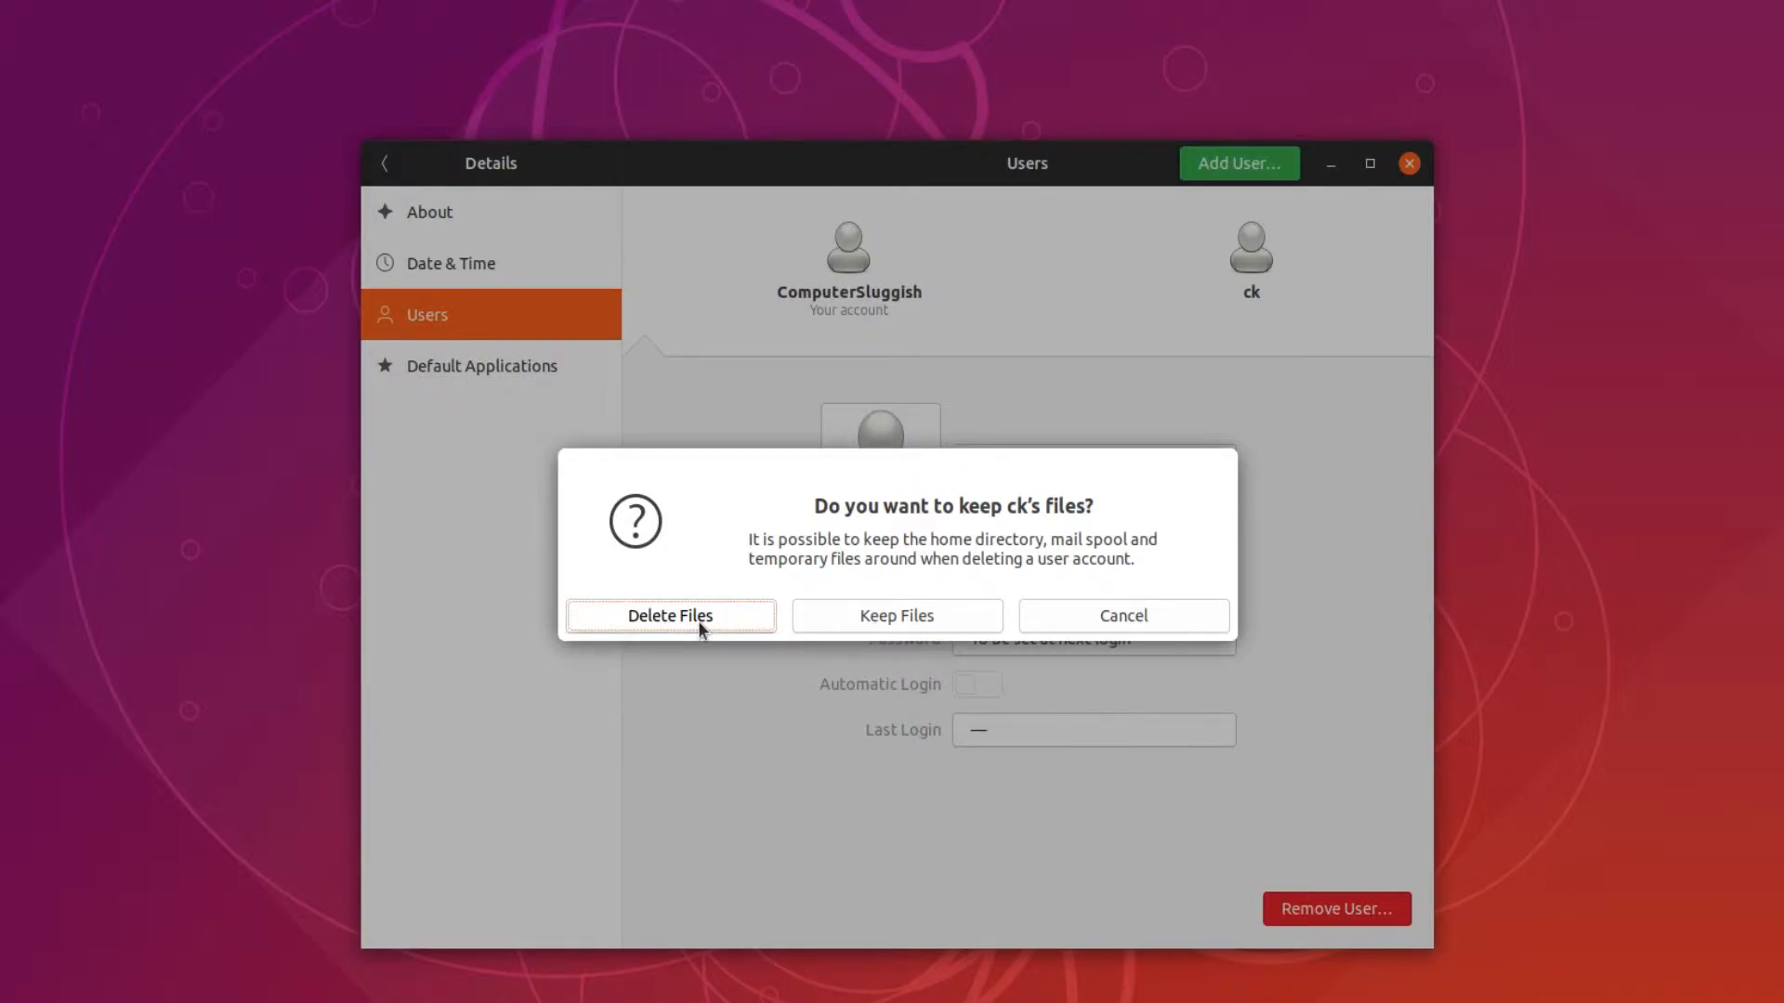
{"action": "left_click", "coordinate": [669, 615]}
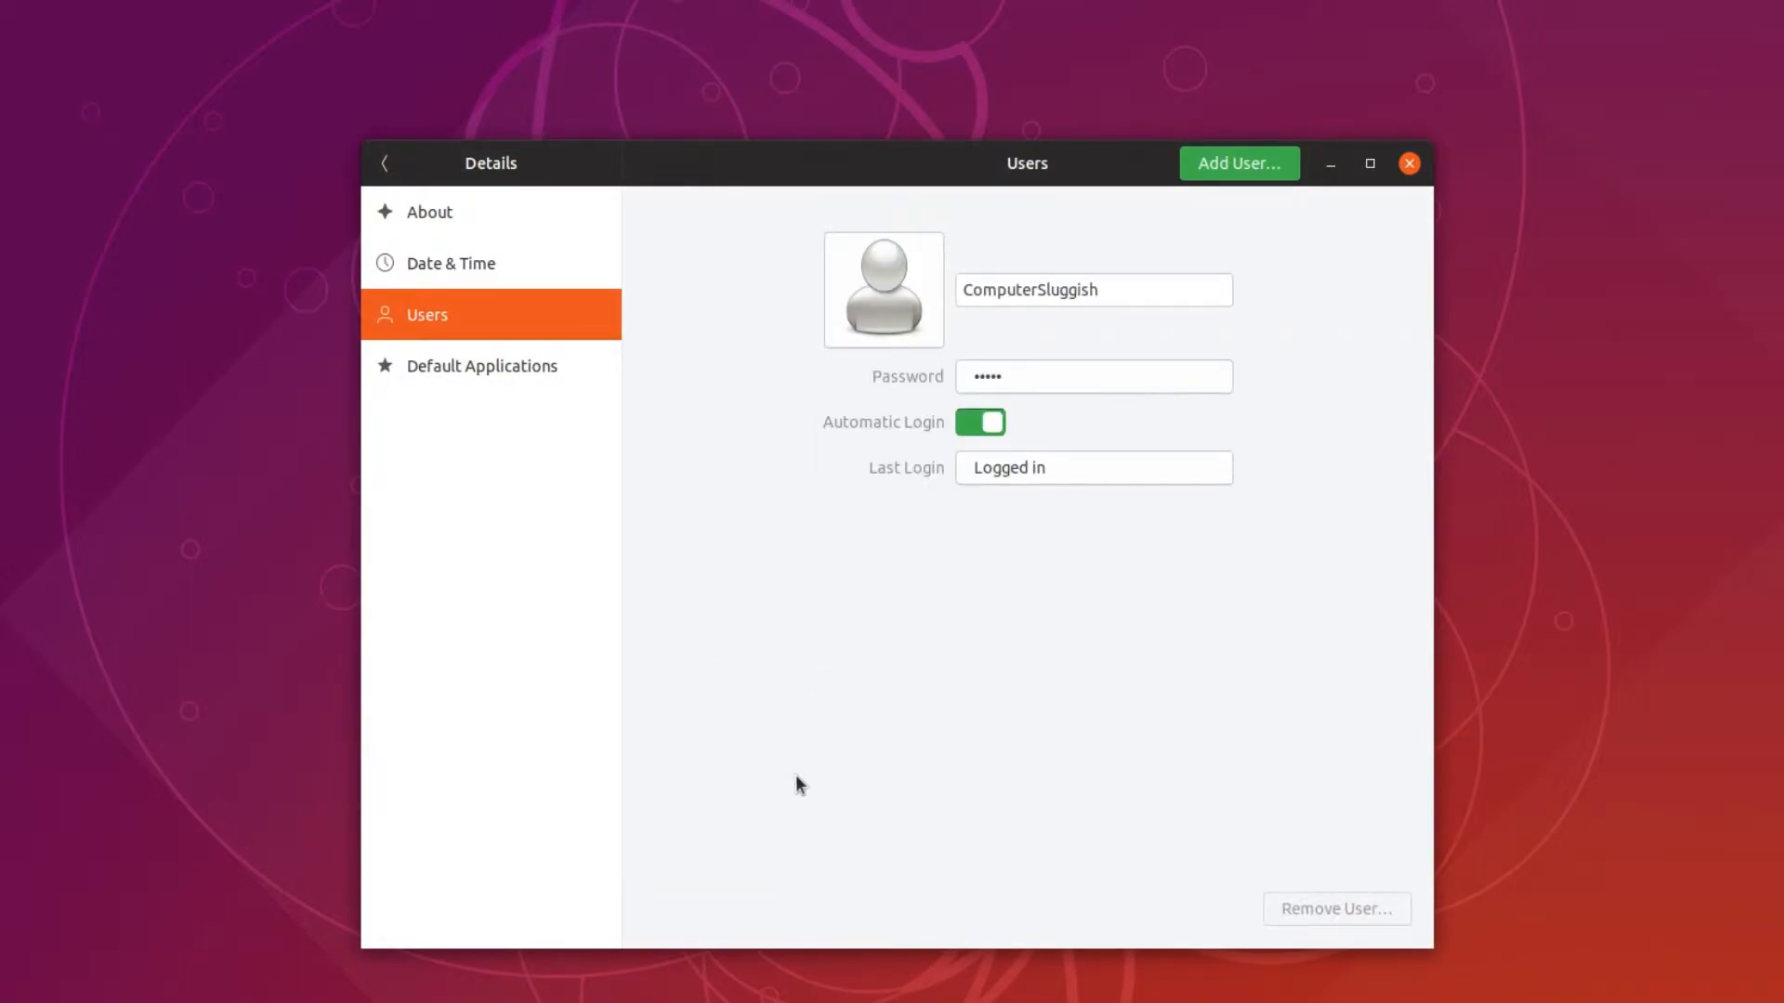
{"action": "mouse_move", "coordinate": [855, 808]}
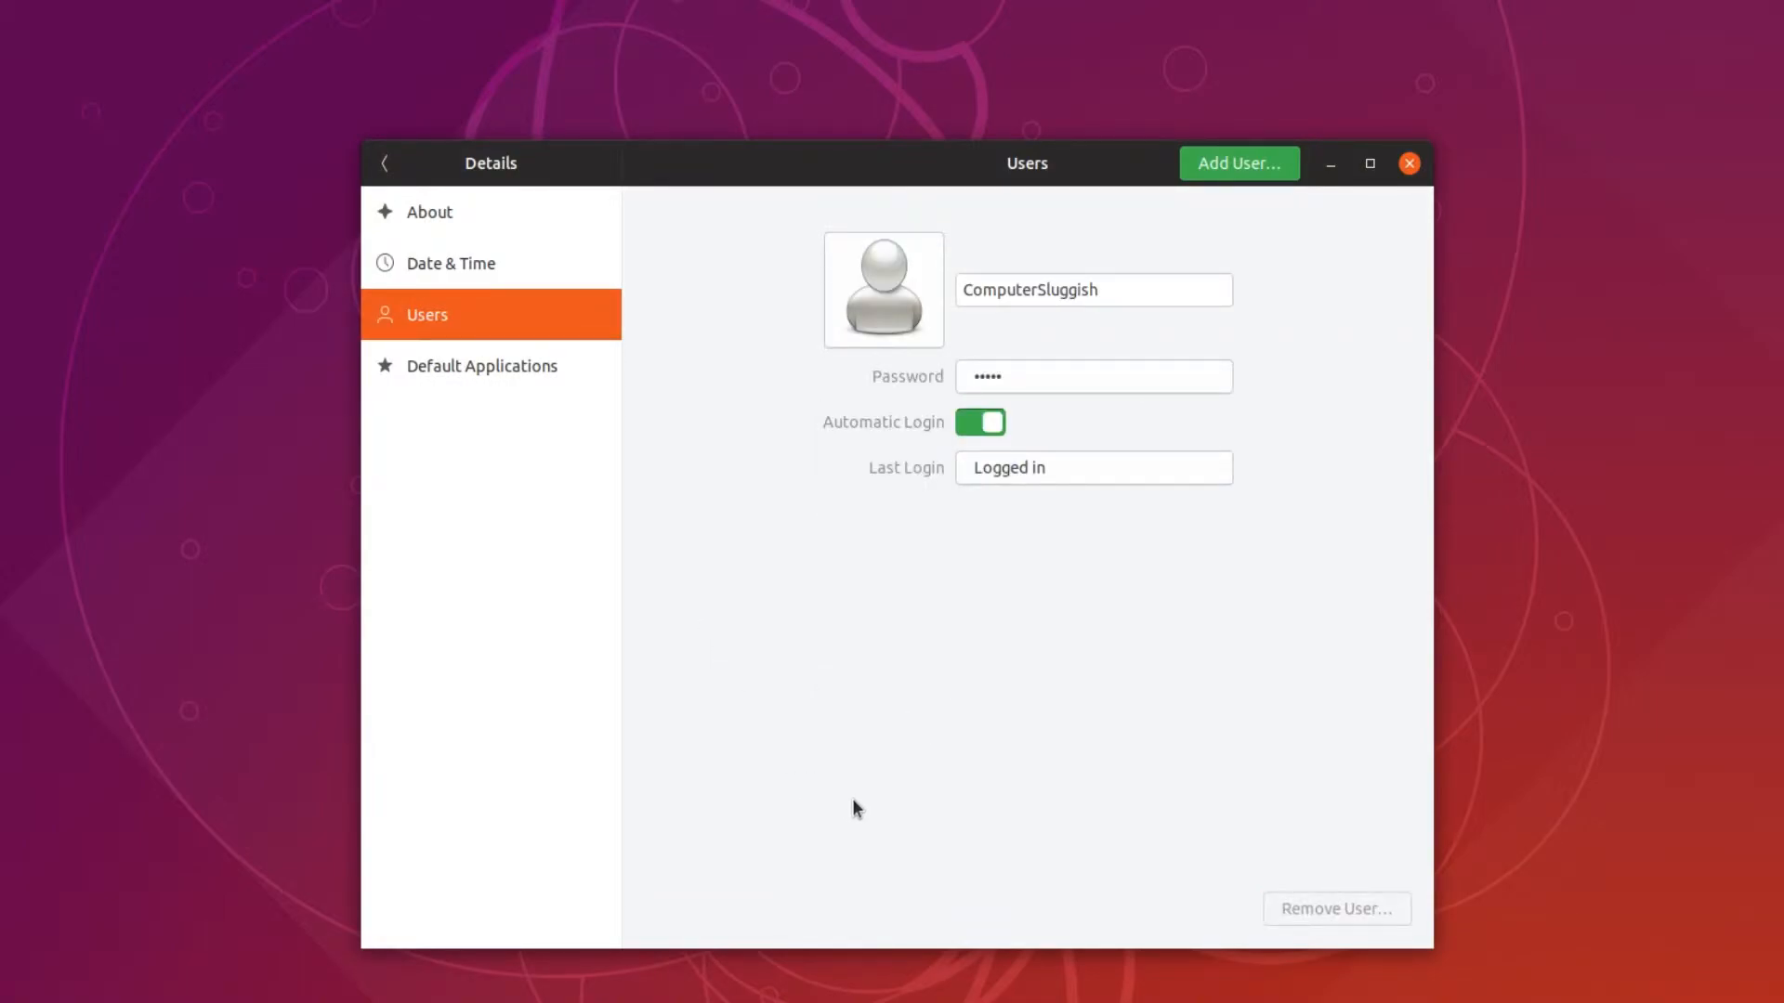
{"action": "mouse_move", "coordinate": [893, 797]}
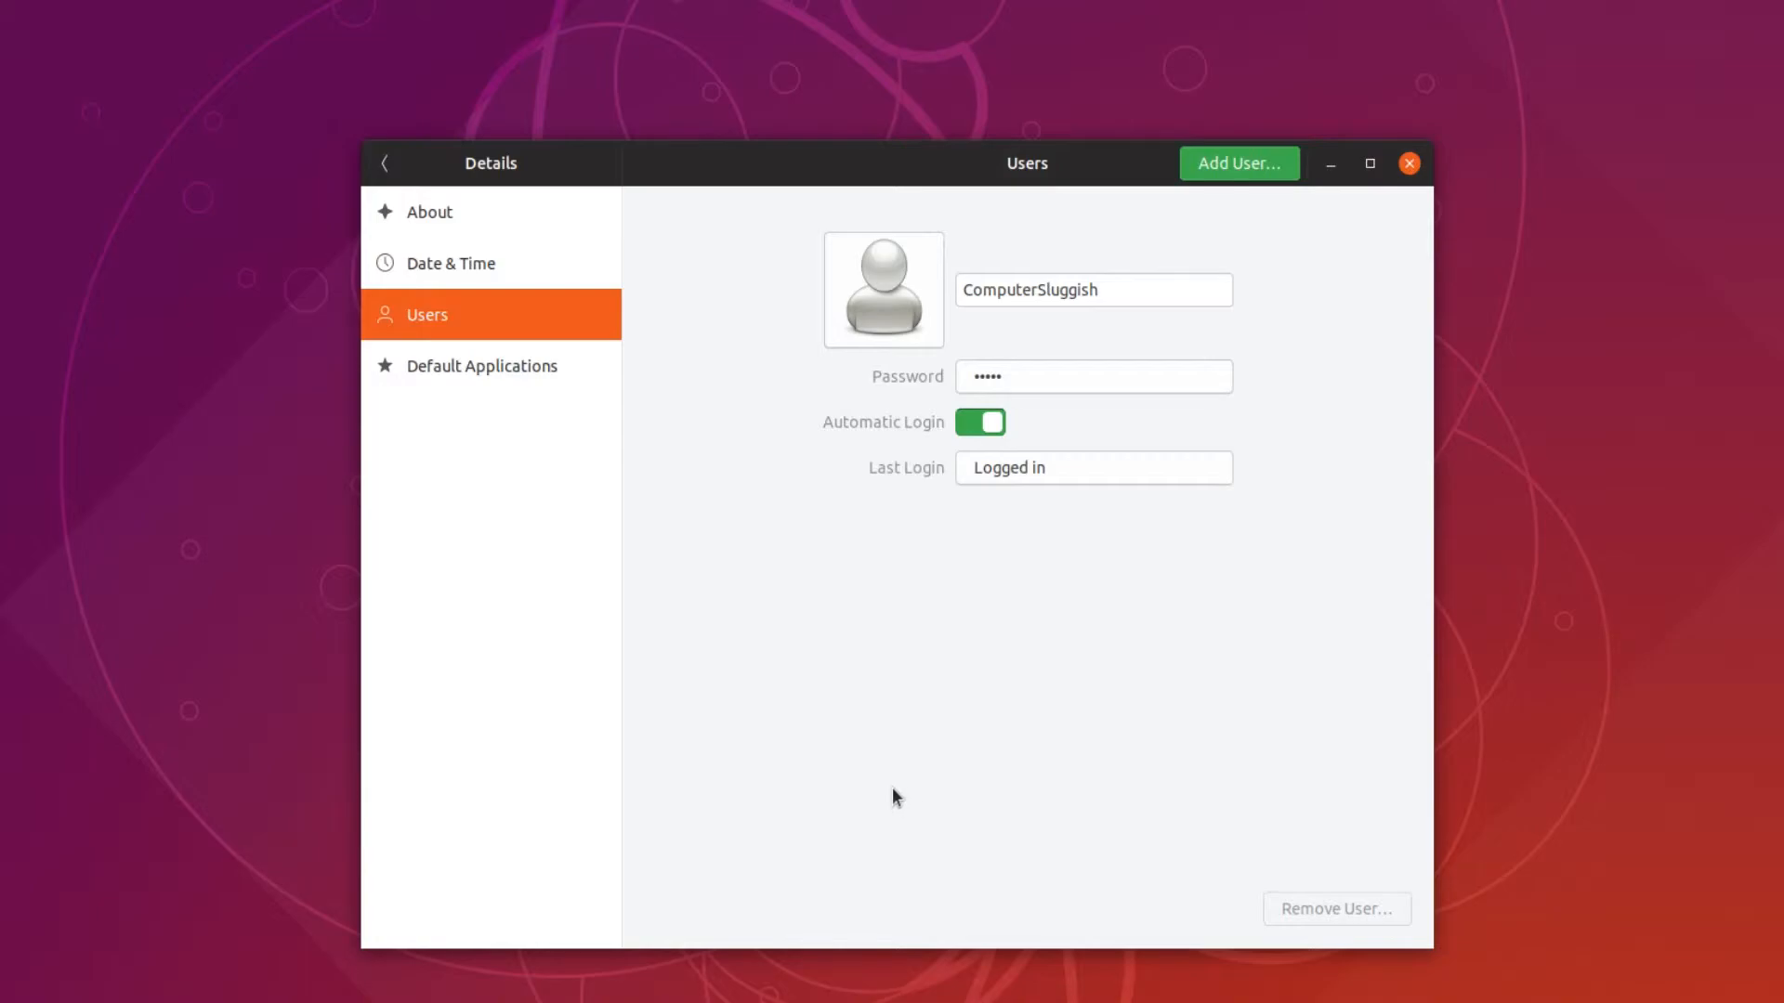